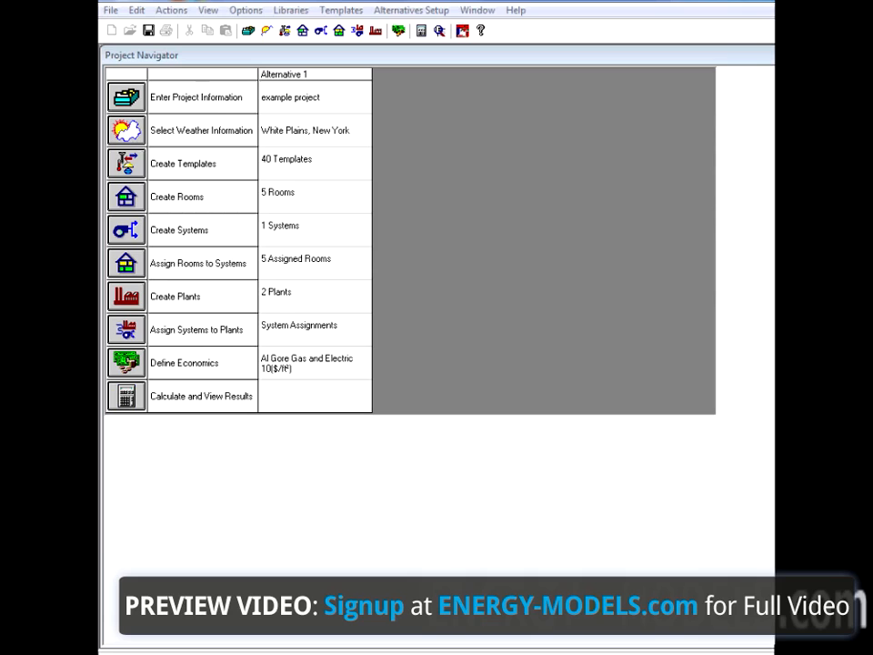
pyautogui.moveTo(417, 266)
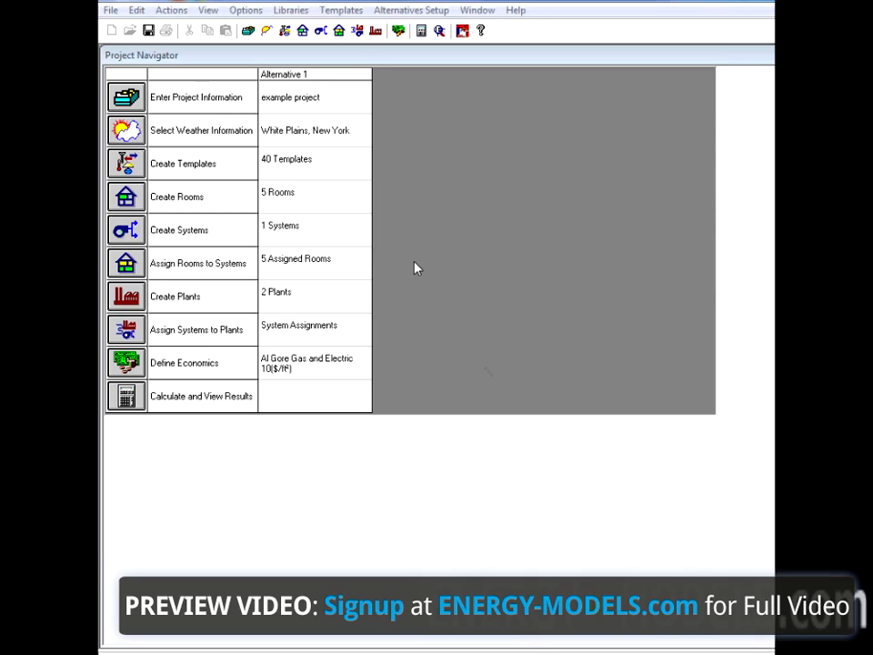
pyautogui.moveTo(364, 242)
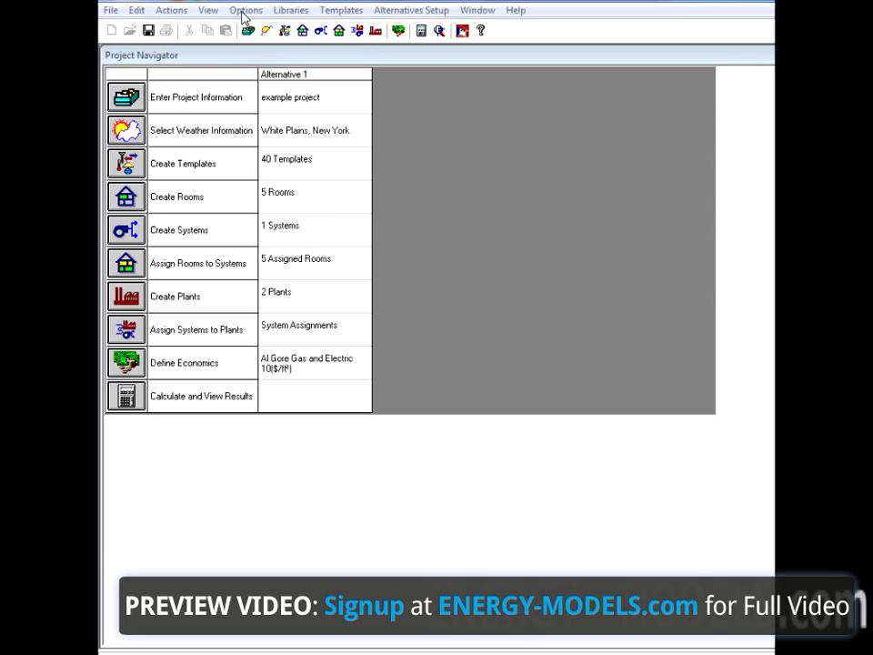
# - Review the Options menu's Sort Lists and Default View, then open the 5 Rooms worksheet
pyautogui.click(246, 10)
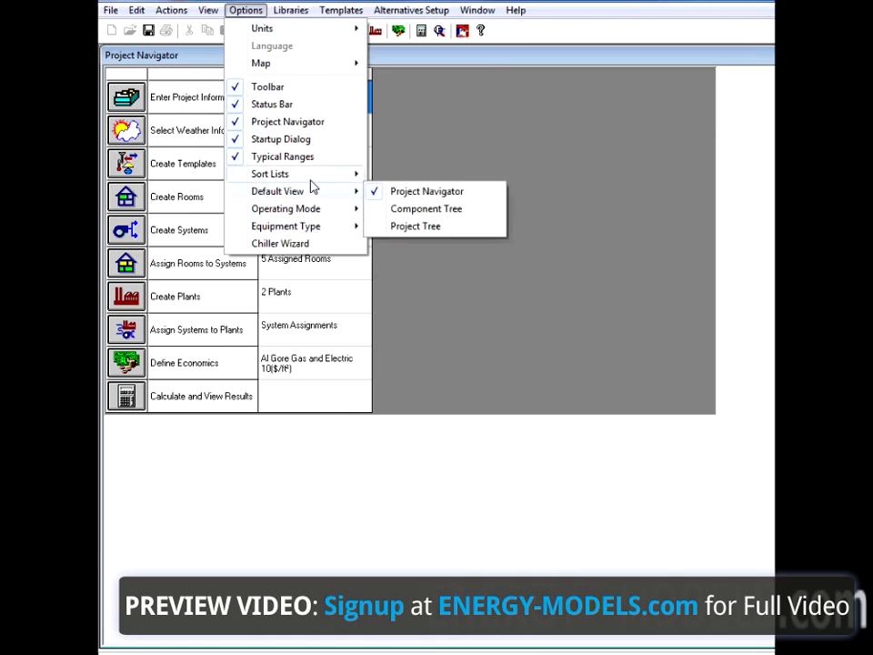
pyautogui.moveTo(270, 174)
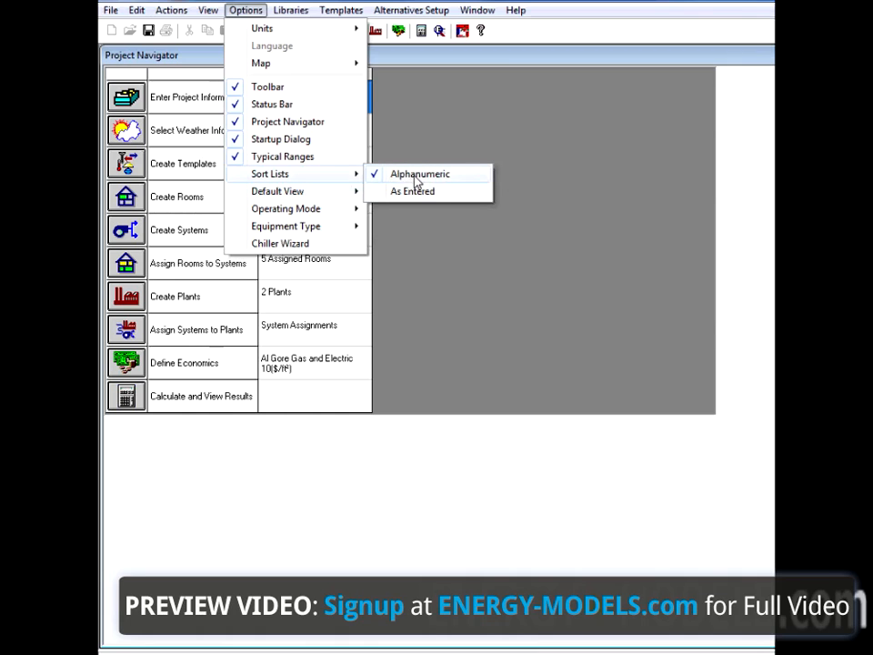
pyautogui.moveTo(420, 199)
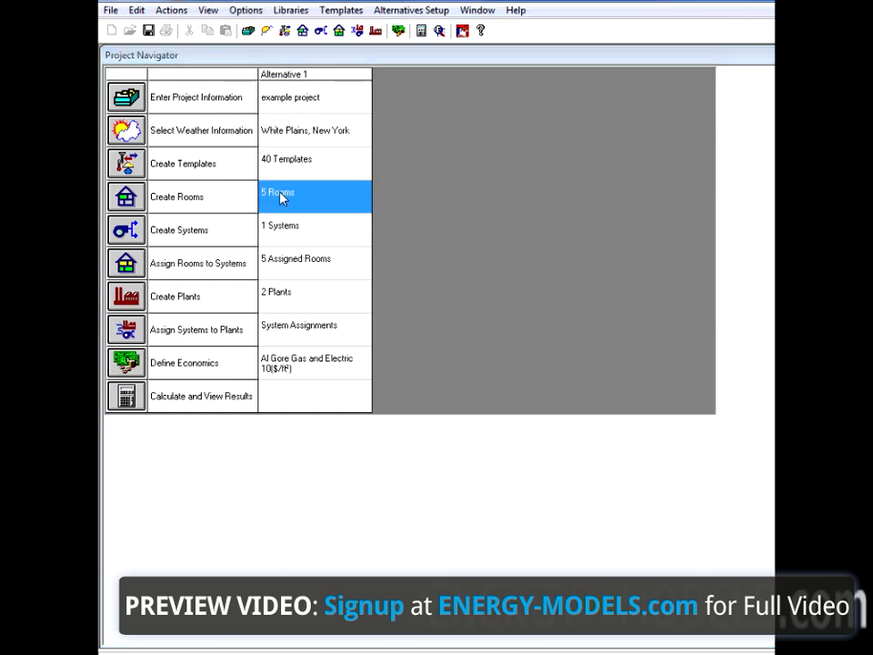
pyautogui.doubleClick(278, 195)
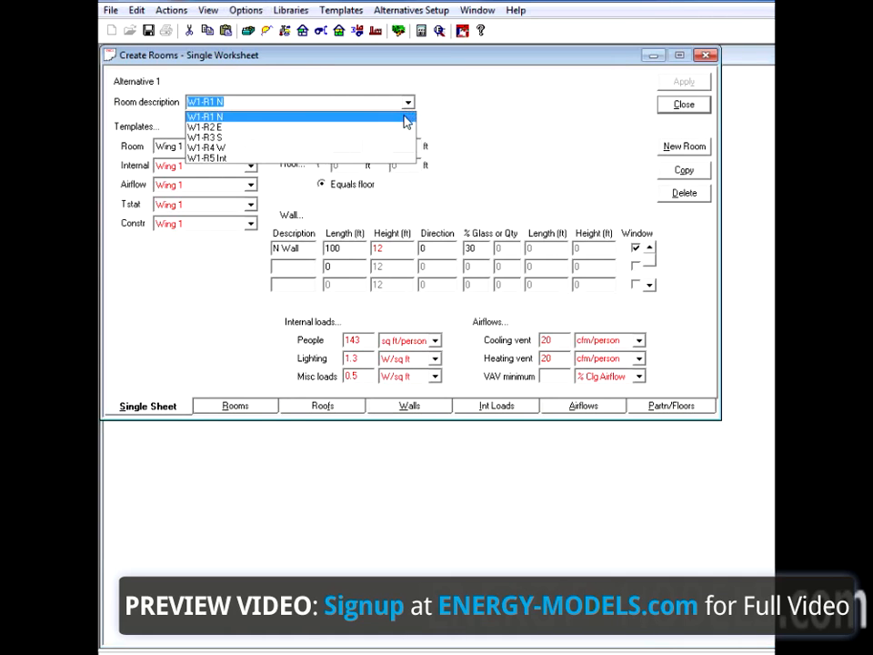
pyautogui.moveTo(394, 128)
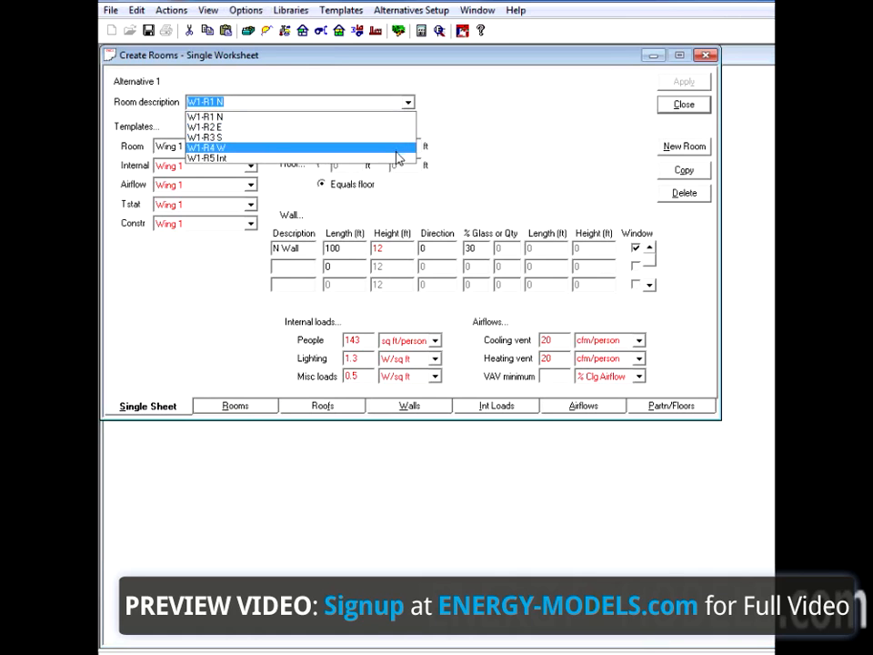
# - Close the Create Rooms worksheet, returning to the example project navigator
pyautogui.click(683, 103)
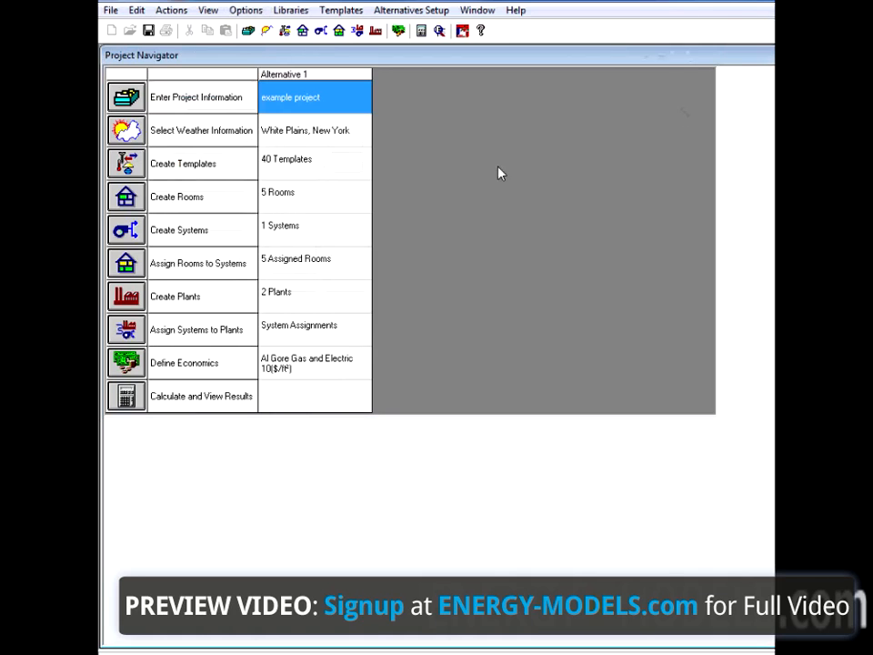
pyautogui.moveTo(346, 247)
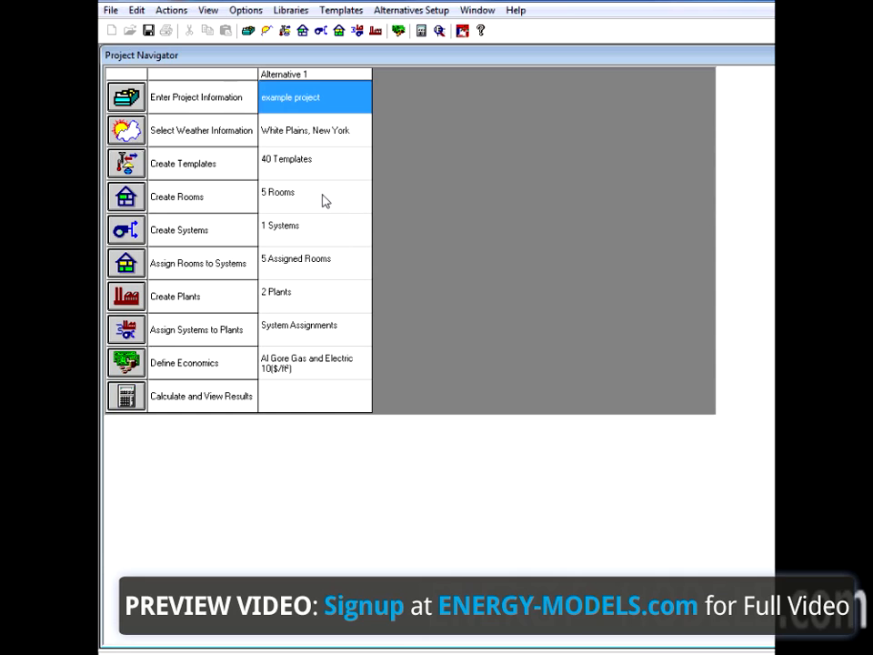
pyautogui.moveTo(320, 121)
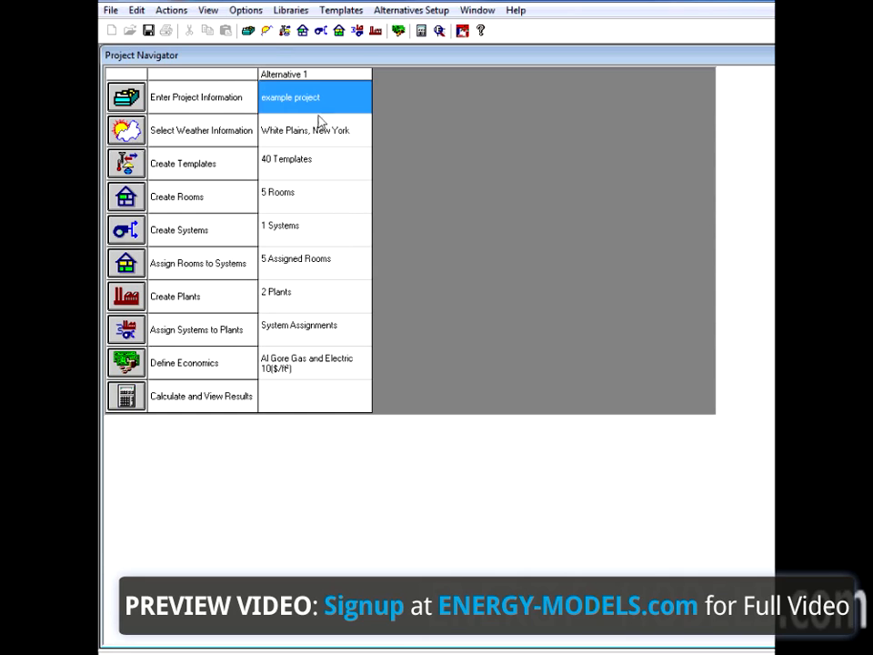
pyautogui.click(244, 10)
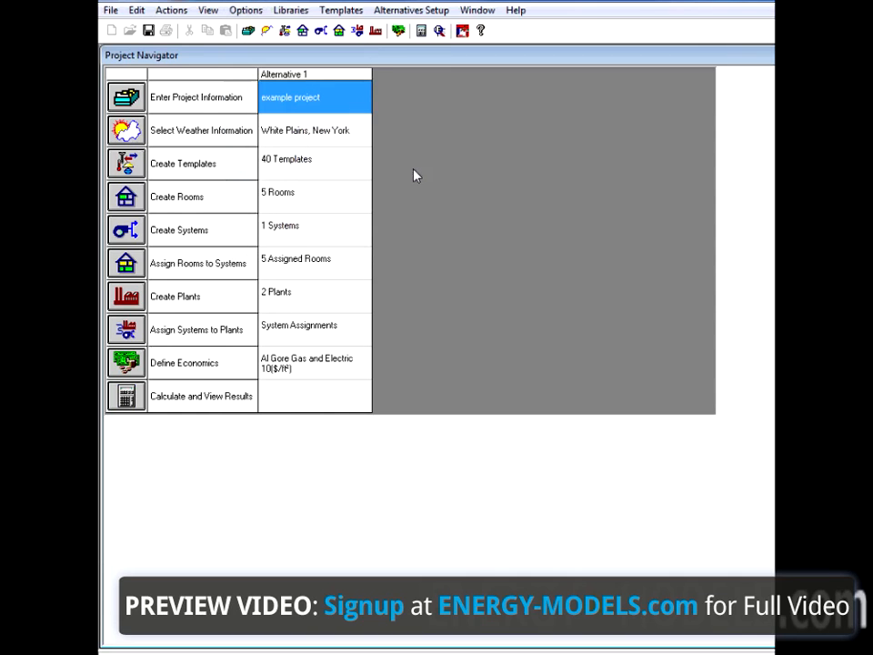
pyautogui.moveTo(337, 196)
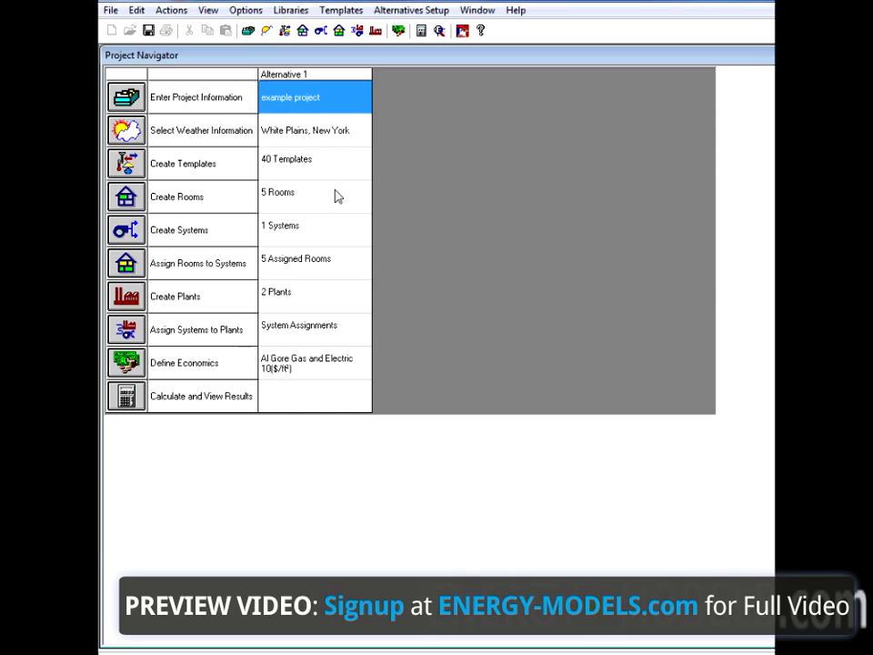
pyautogui.moveTo(334, 195)
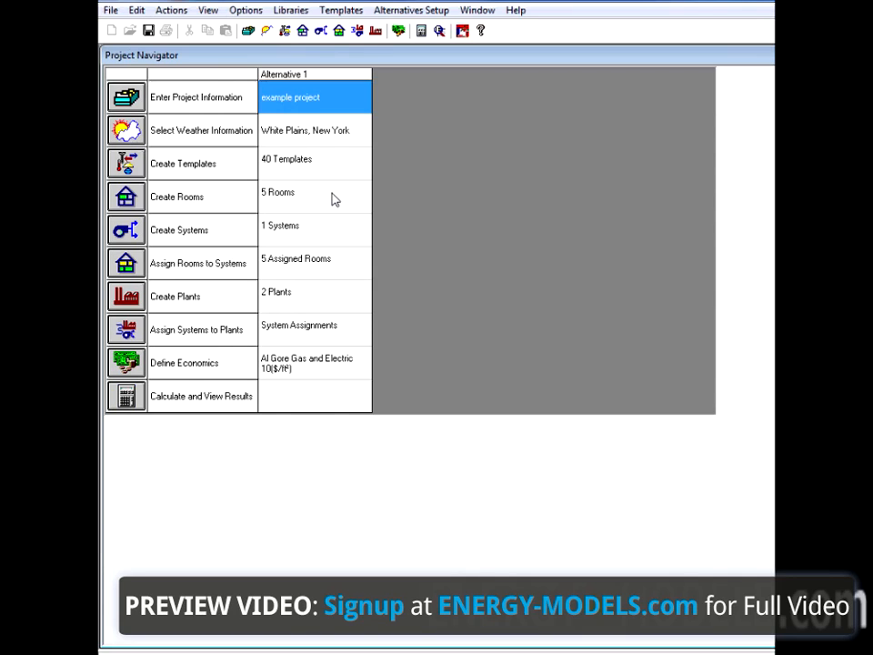
# - Open View > Entered Values for Alternative 1
pyautogui.click(206, 10)
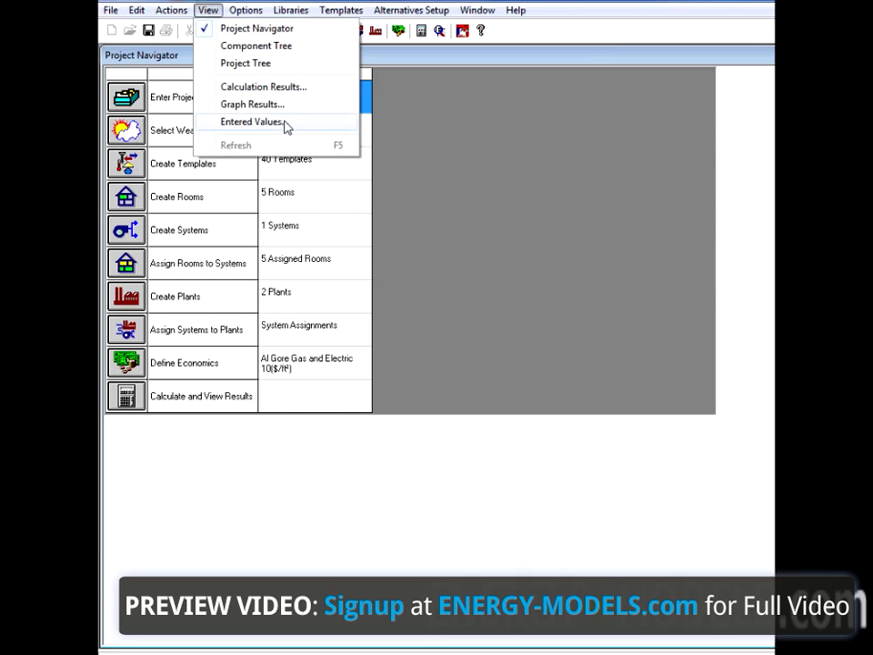
pyautogui.click(252, 121)
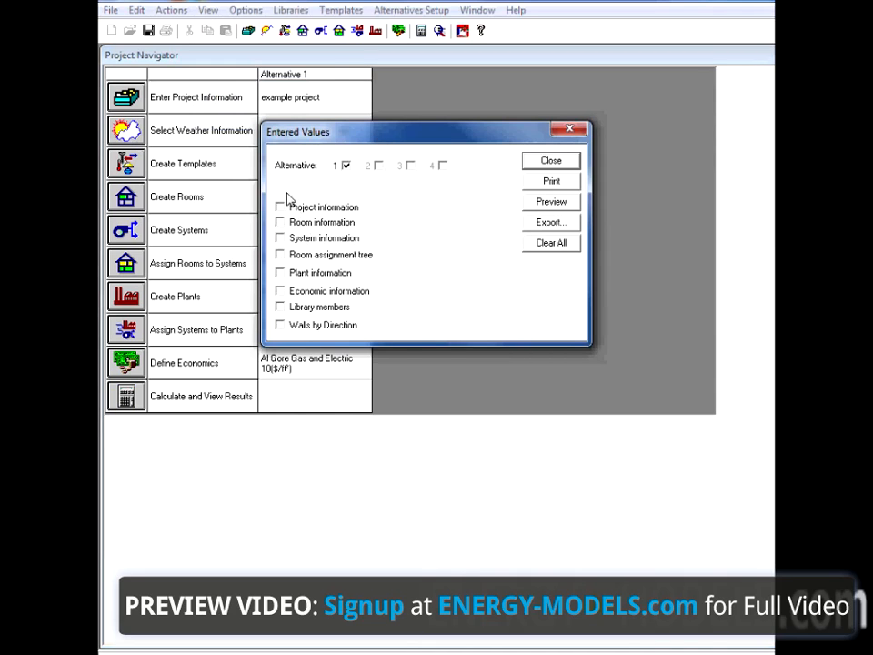
pyautogui.moveTo(278, 330)
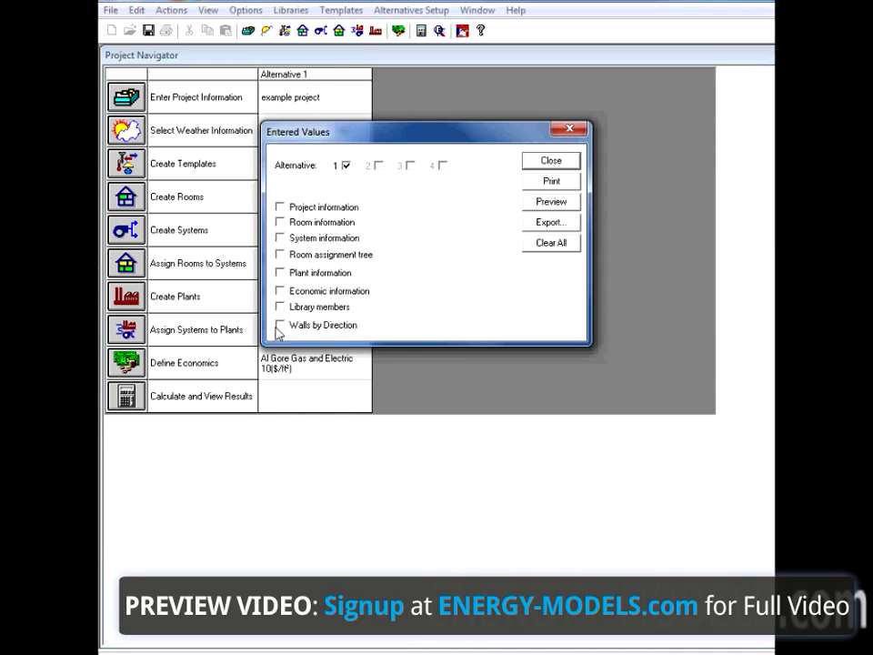
pyautogui.moveTo(354, 336)
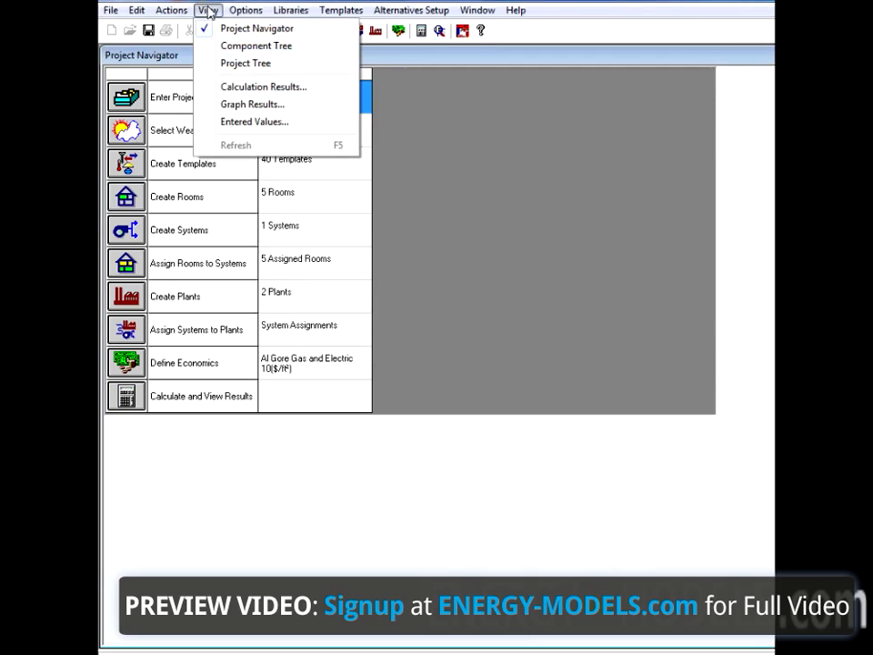
pyautogui.moveTo(254, 125)
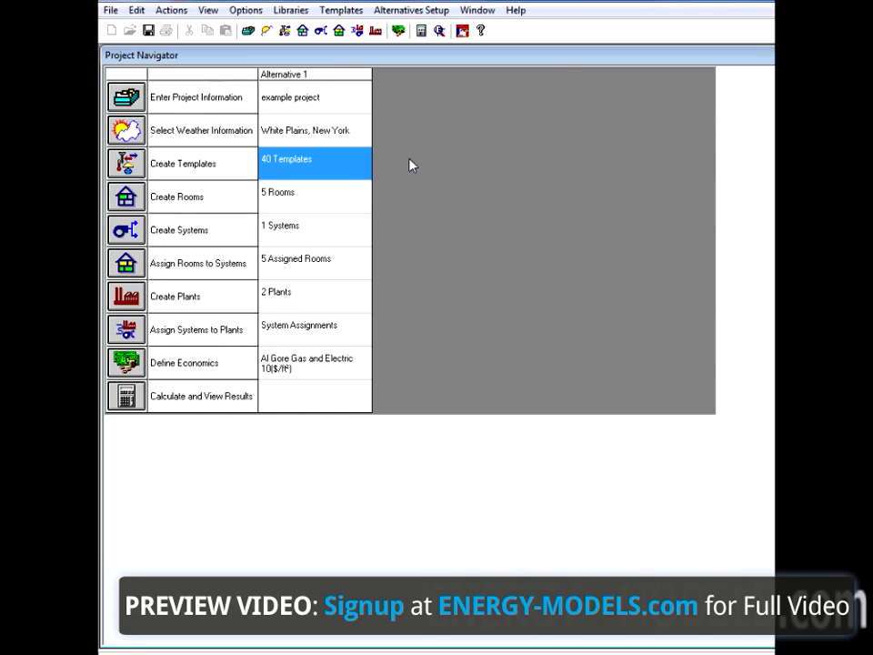
pyautogui.moveTo(215, 96)
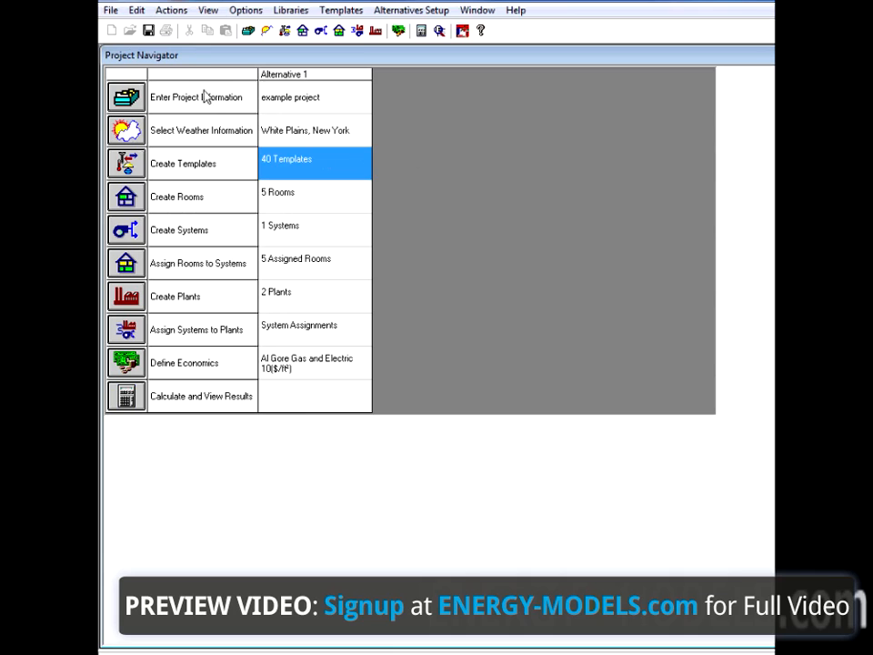
# - Show the Actions menu with Change Load/Energy Parameters
pyautogui.click(187, 10)
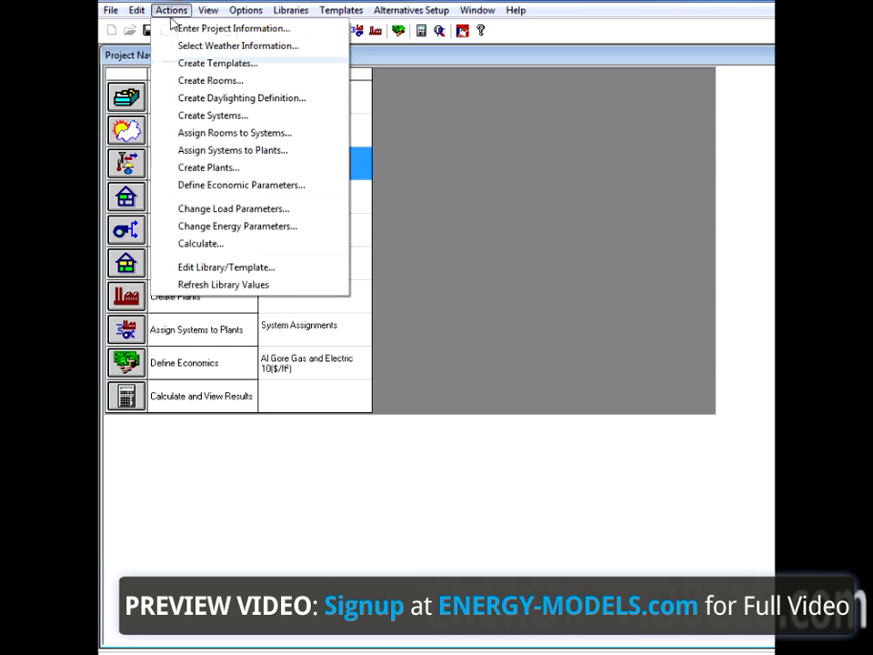